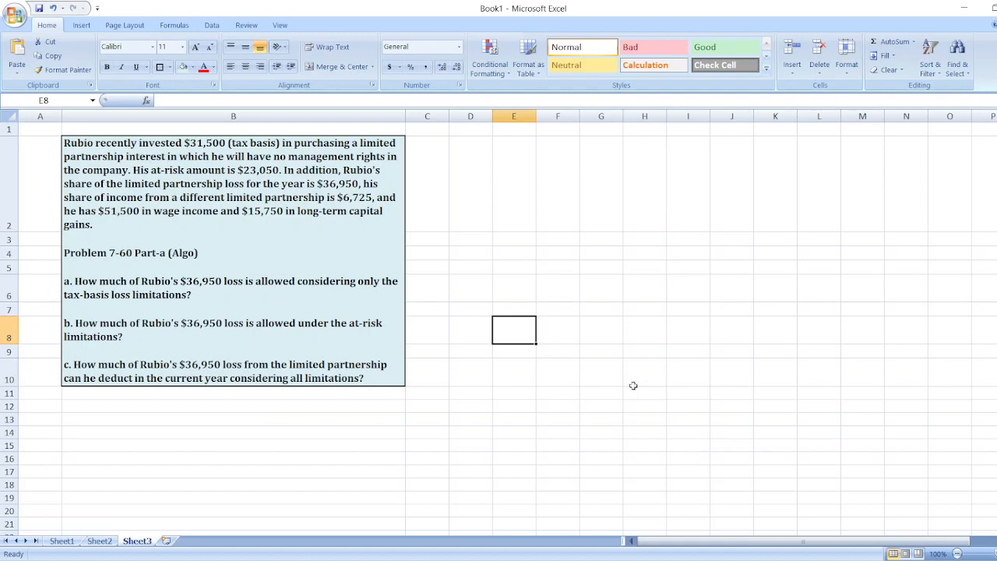
mouse_move(161, 321)
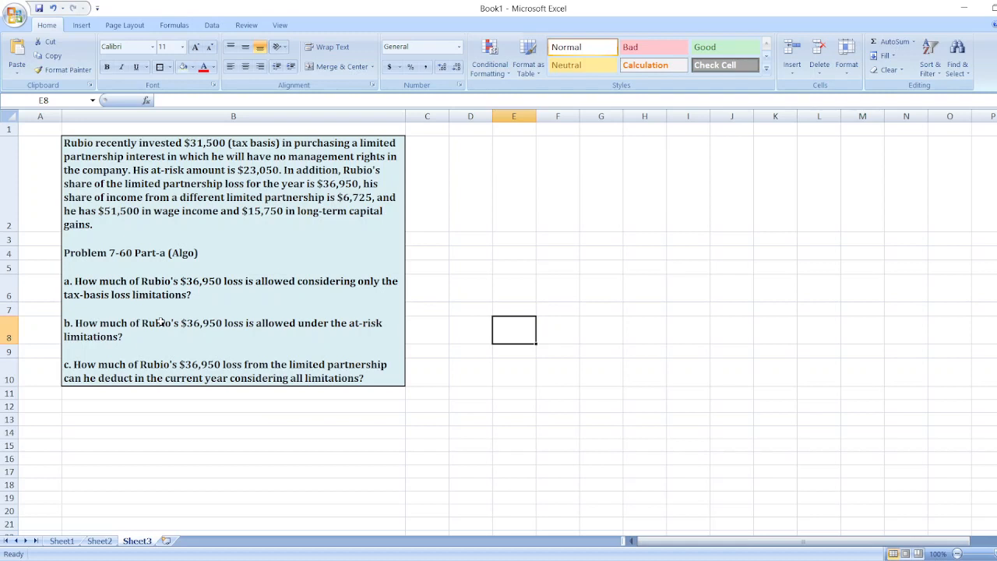
mouse_move(307, 311)
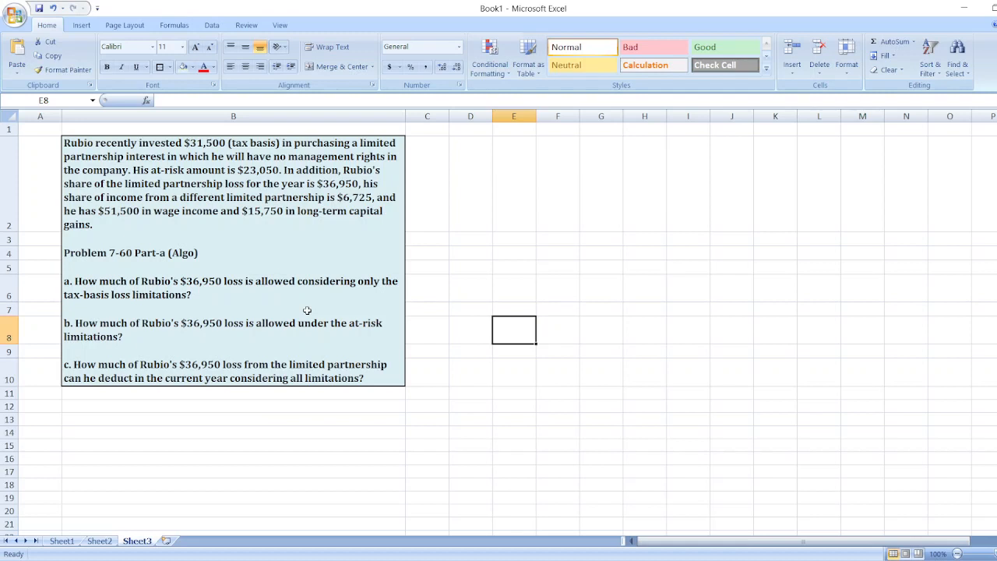
mouse_move(385, 436)
type("a")
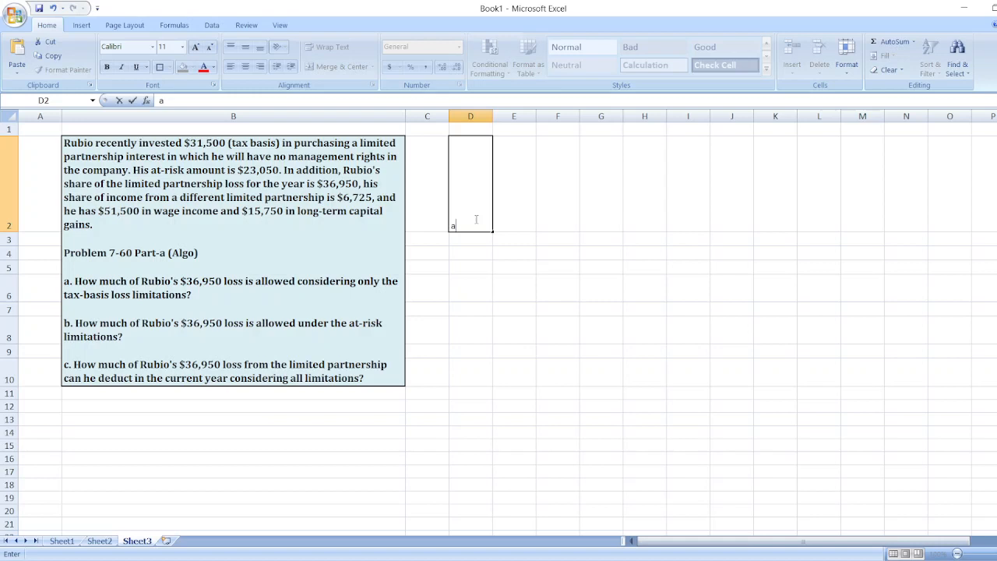
- Enter 'a) $31,500' as the part a answer in D2
type(") $31")
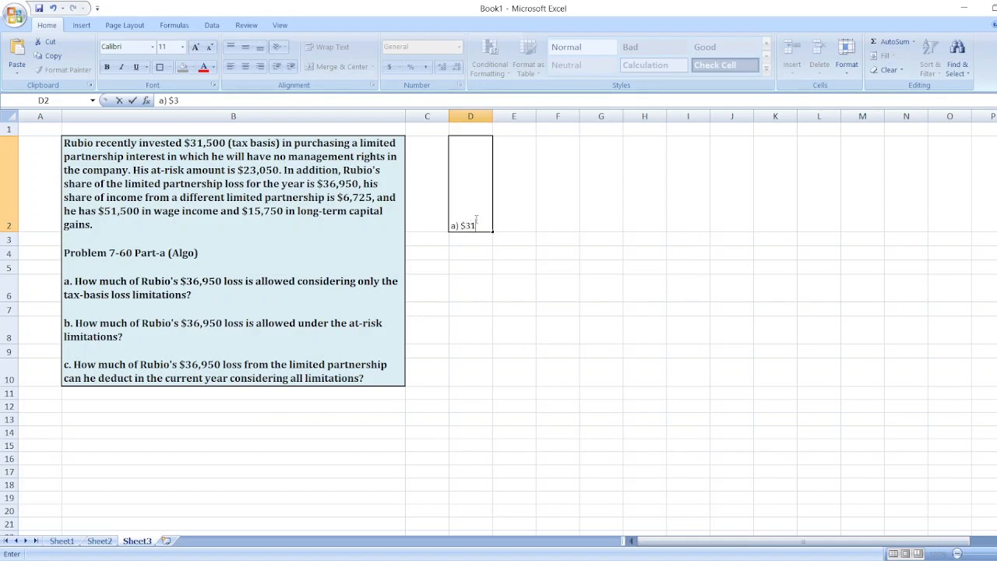
type(",500")
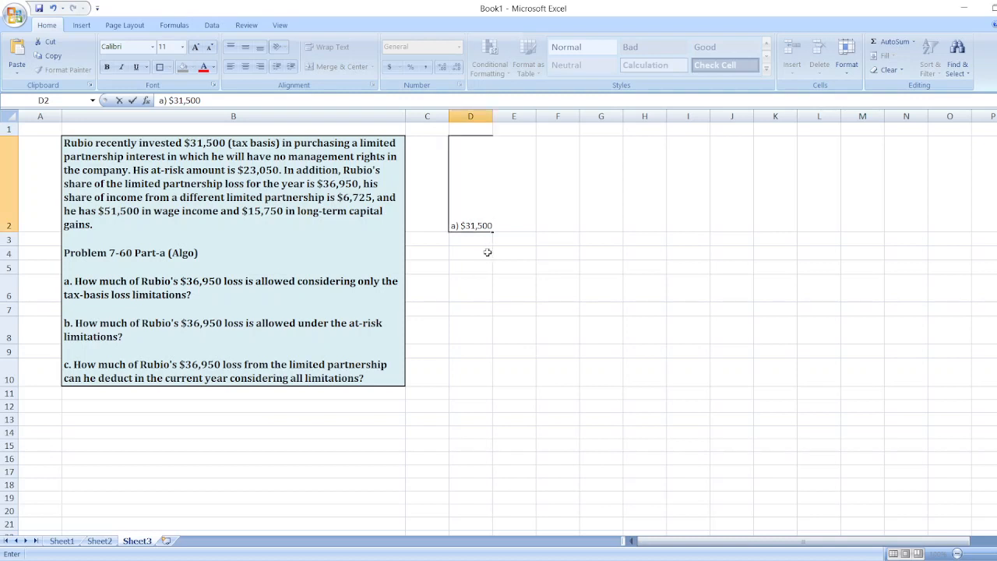
left_click(514, 252)
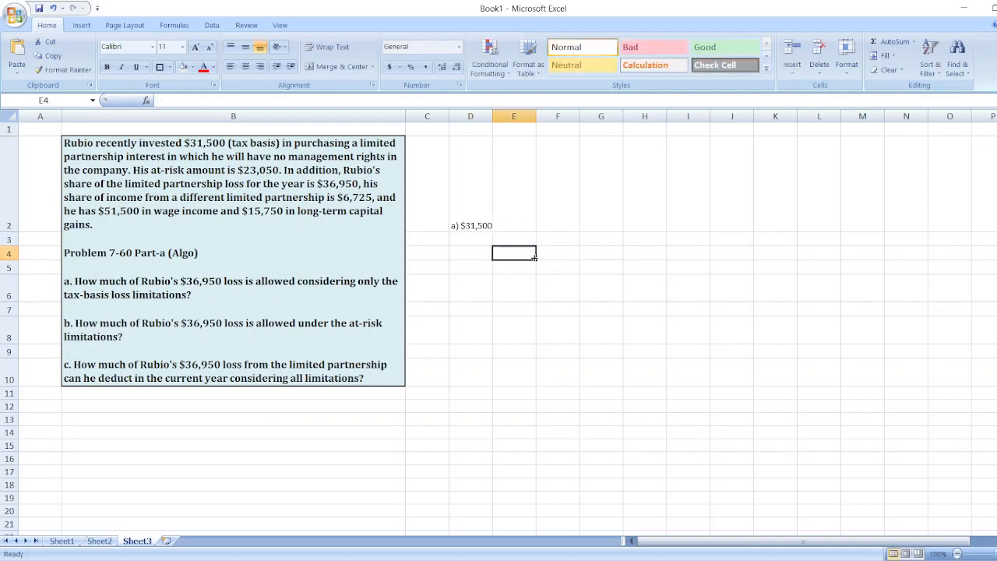
- Compute 36950 minus 31500 in scratch cell E4, showing 5450
type("36950-")
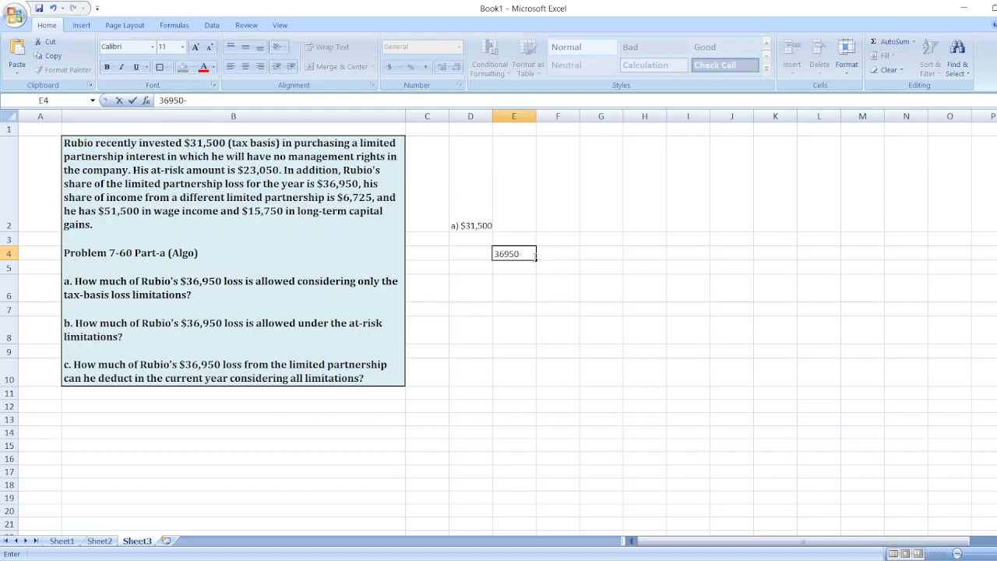
type("31500")
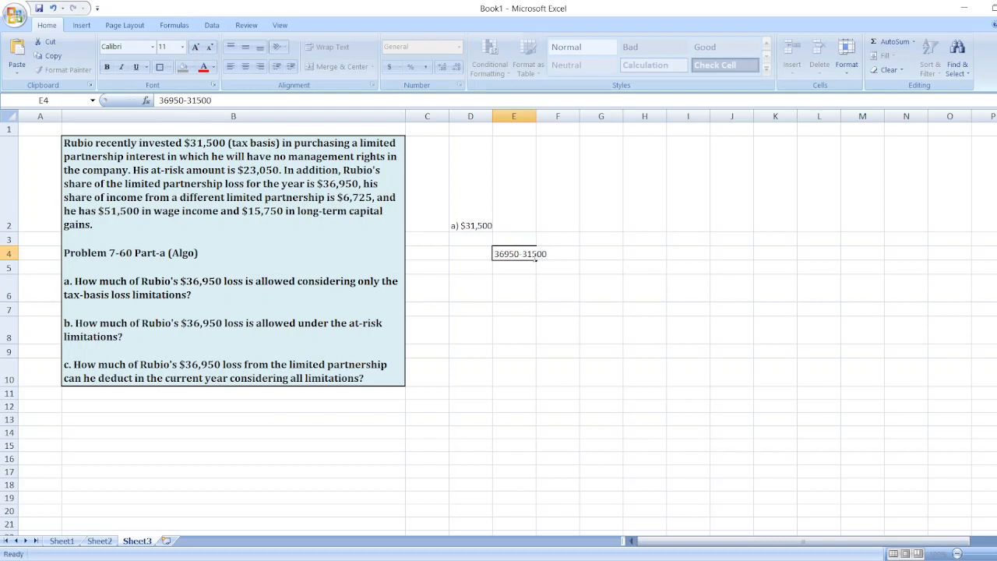
double_click(513, 254)
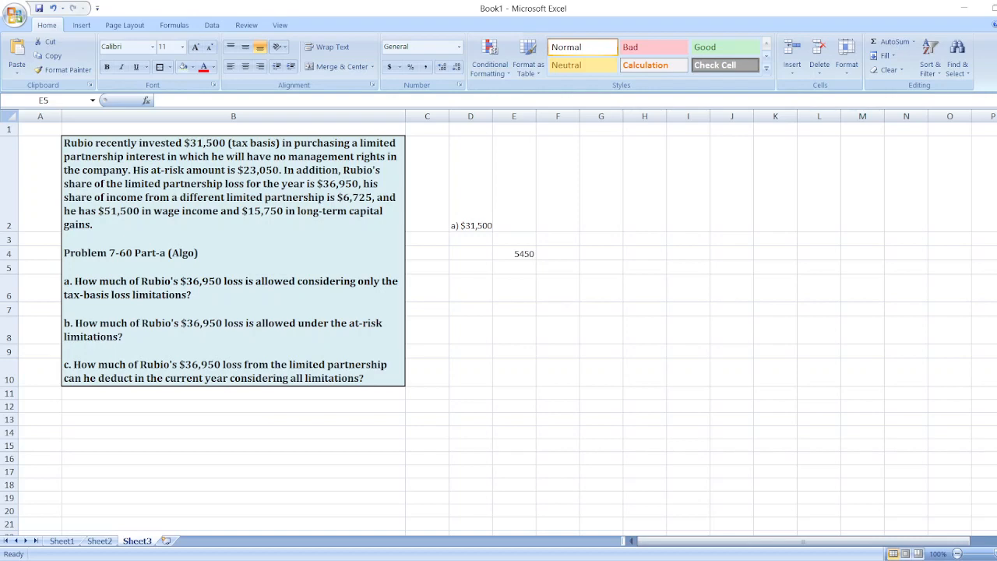
- Rewrite D2 as the full answer A sentence, clear the 5450 result, and start b) in D5
left_click(471, 225)
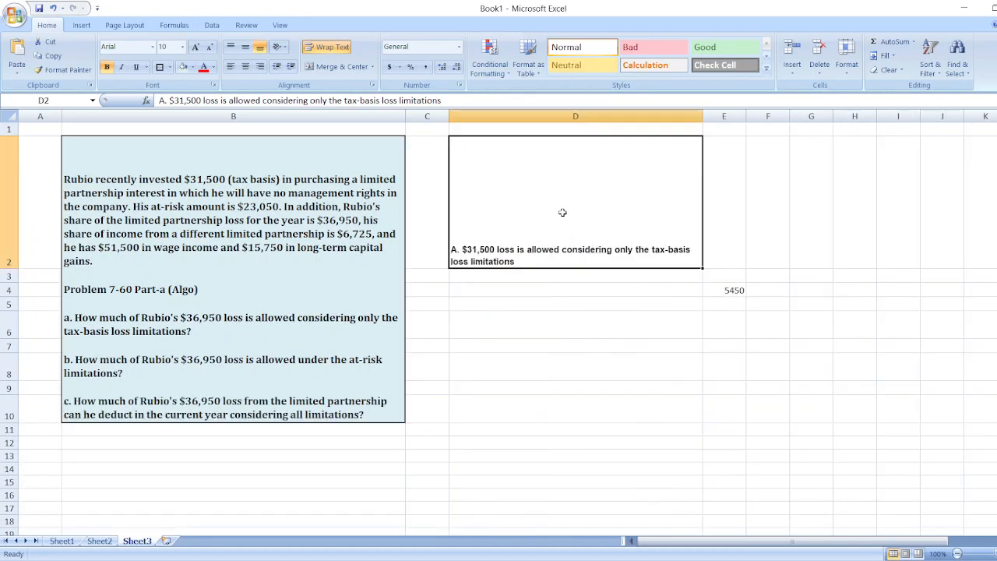
mouse_move(732, 286)
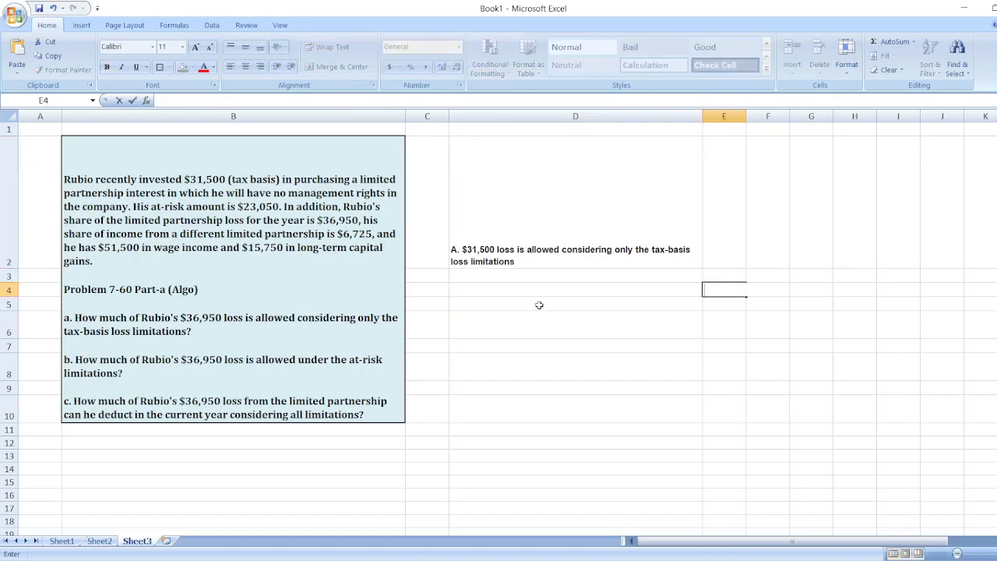
type("b)")
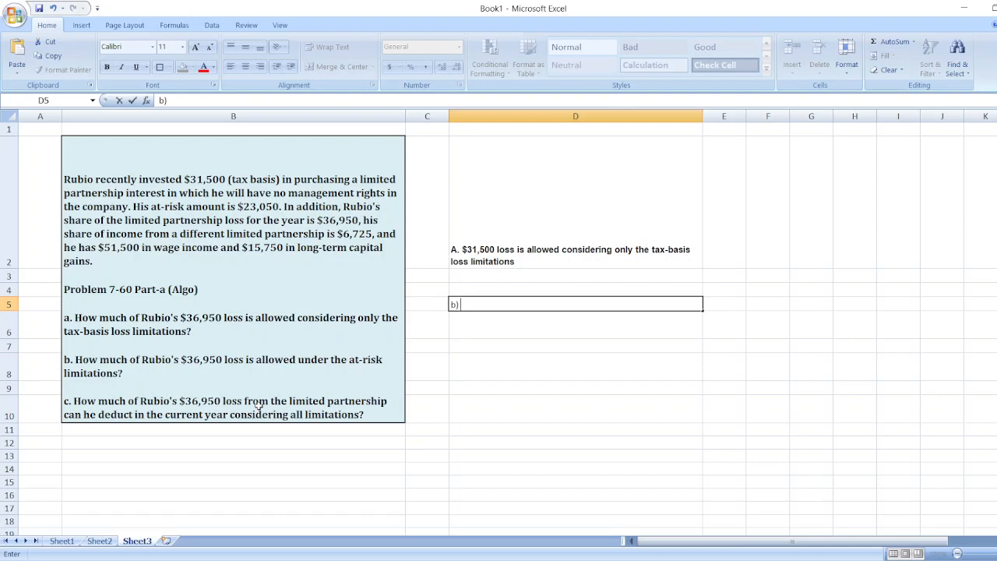
mouse_move(494, 531)
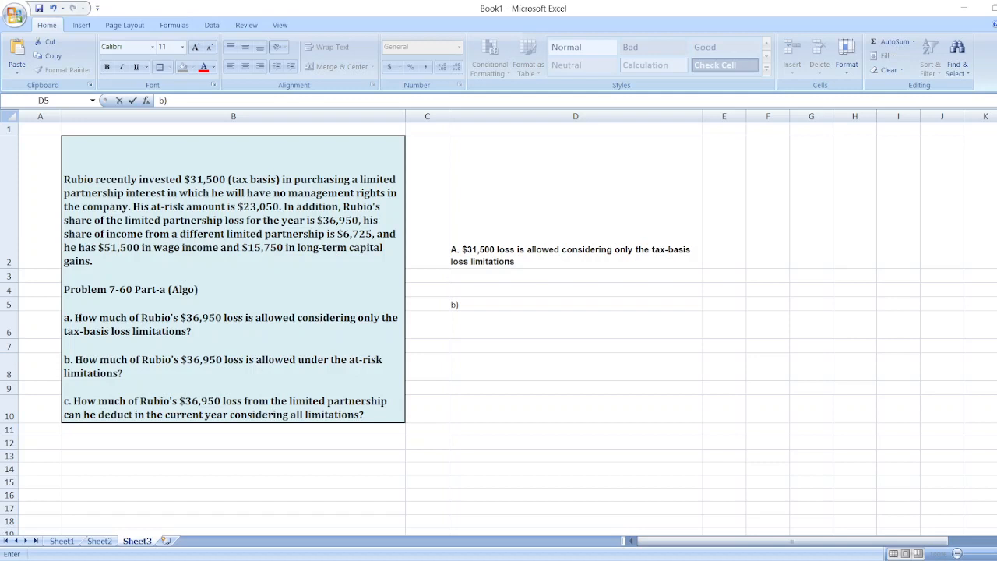
left_click(575, 304)
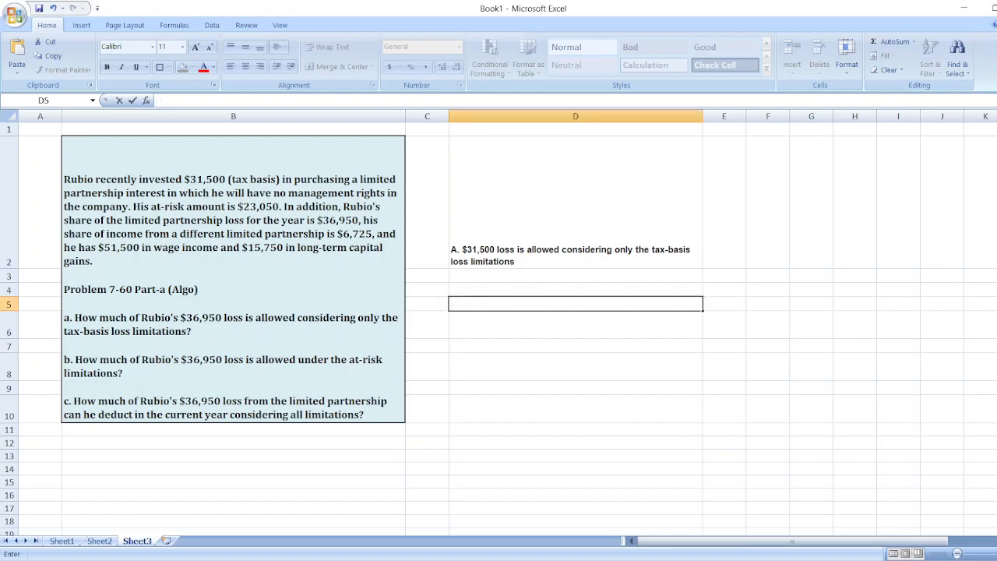
- Enter 'B. $23,050 loss is allowed under the at-risk limitations' in D5, then start c)
type("B. $23,050 loss is allowed under the at- risk limitations")
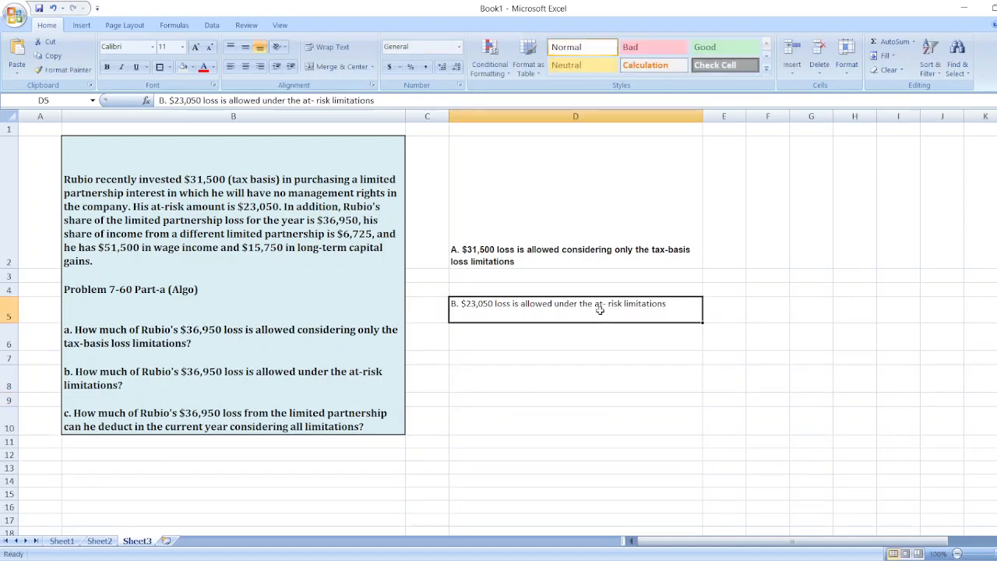
left_click(575, 337)
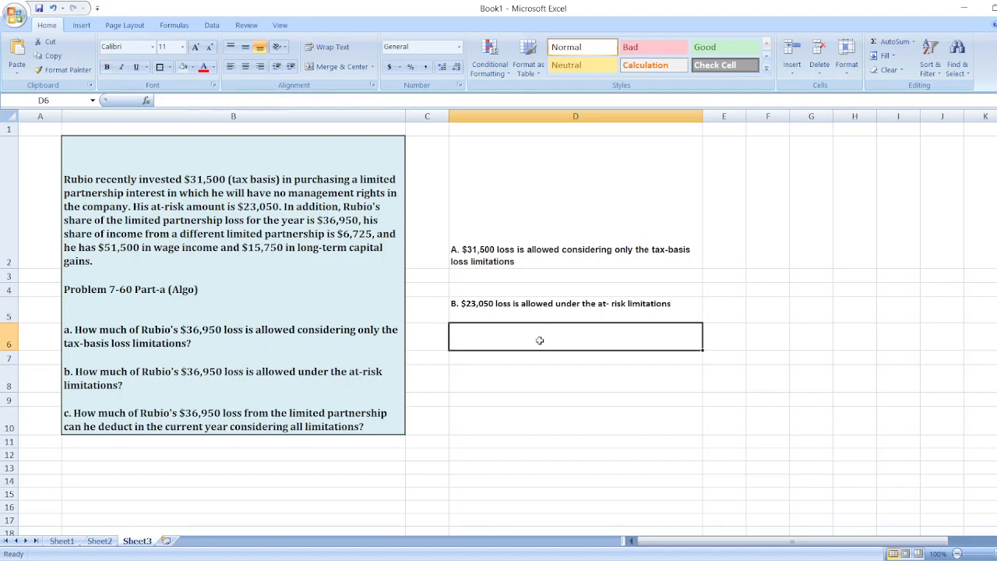
type("c)")
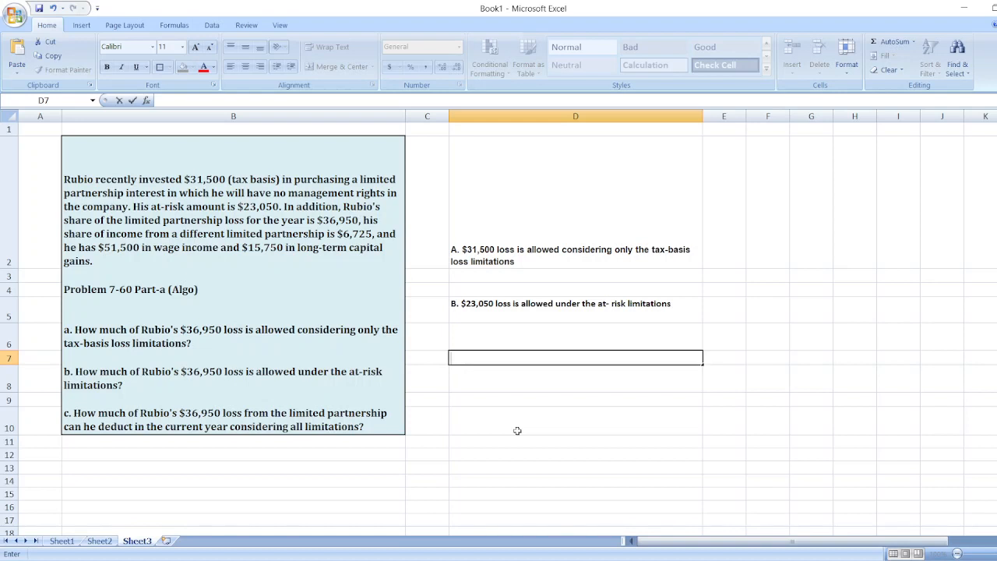
mouse_move(515, 468)
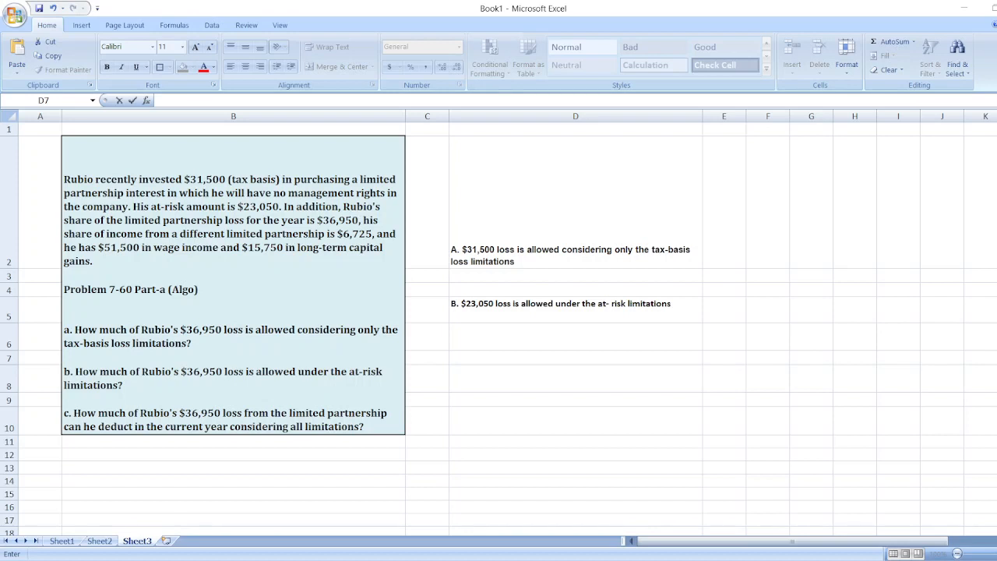
- Commit answer C in D7: $6,725 limited-partnership loss deductible this year under all limitations
left_click(575, 358)
type("C. $6,725 loss from the limited partnership is deductible in the current year considering all limitations")
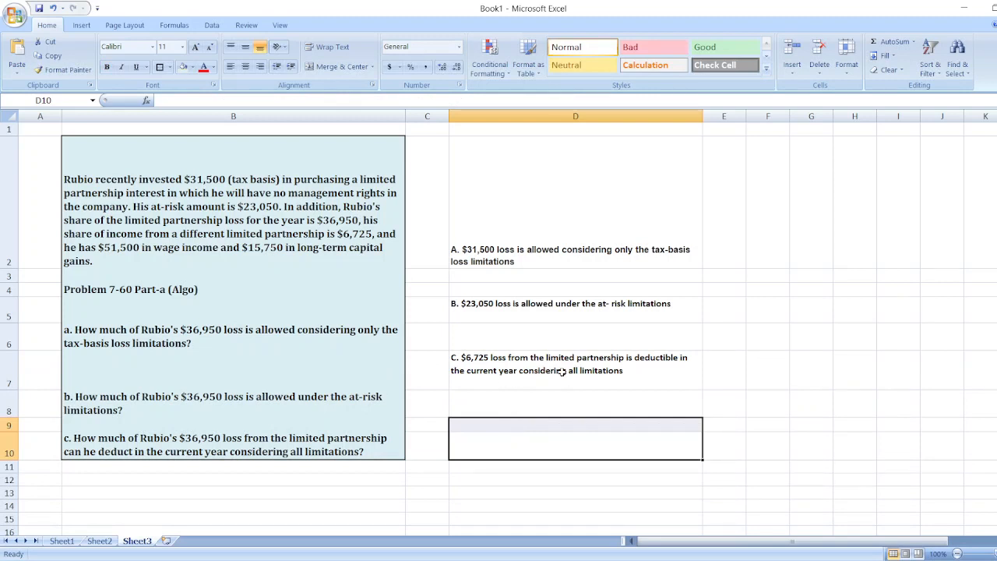
mouse_move(524, 407)
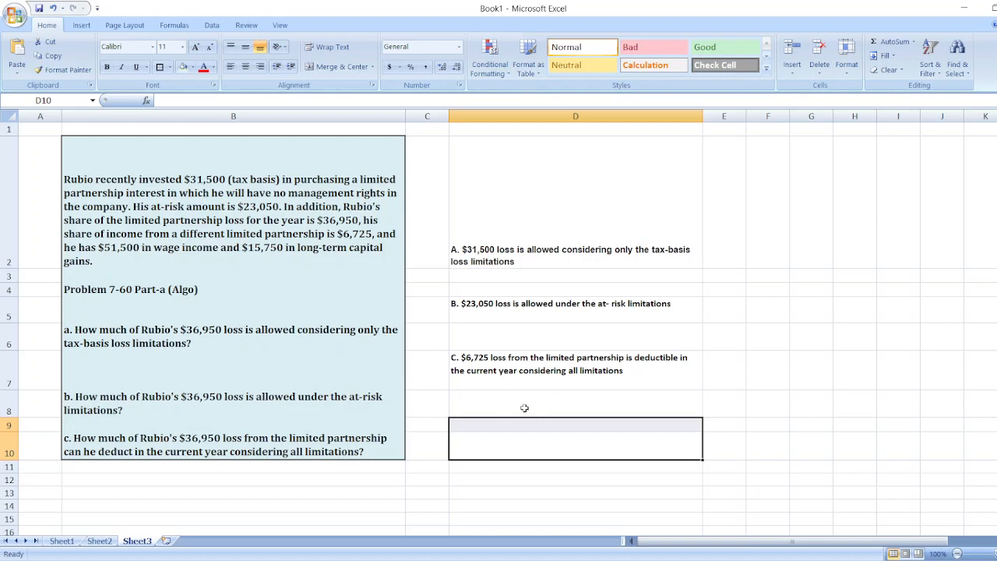
mouse_move(634, 503)
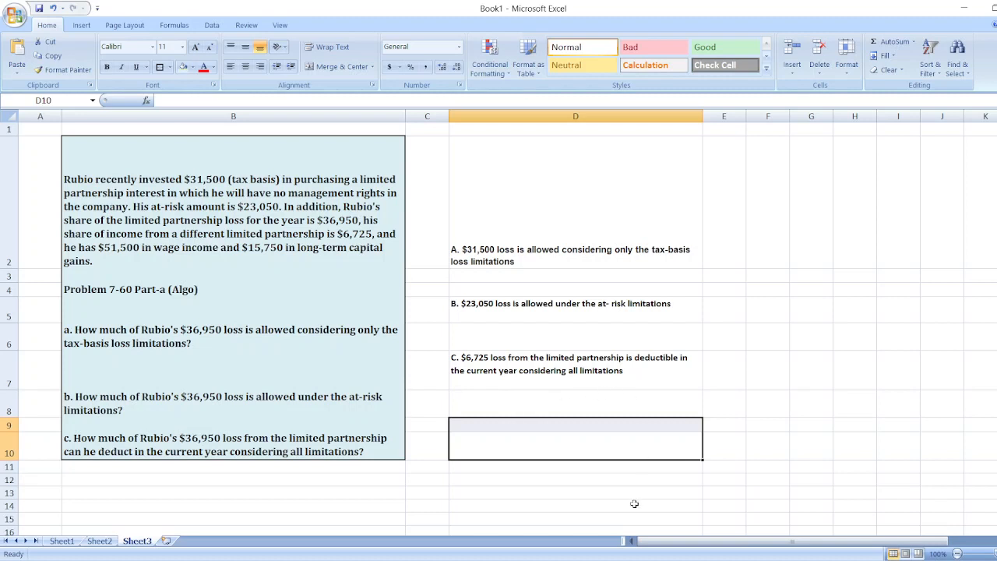